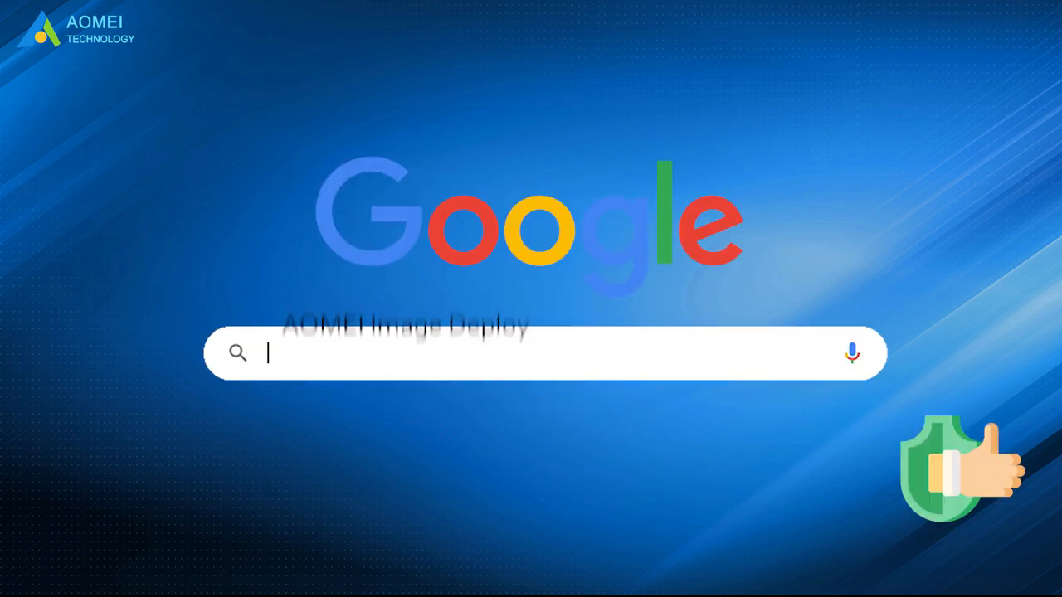
# - Launch AOMEI Backupper from the desktop and start a new Disk Backup
pyautogui.write('AOMEI Image Deploy')
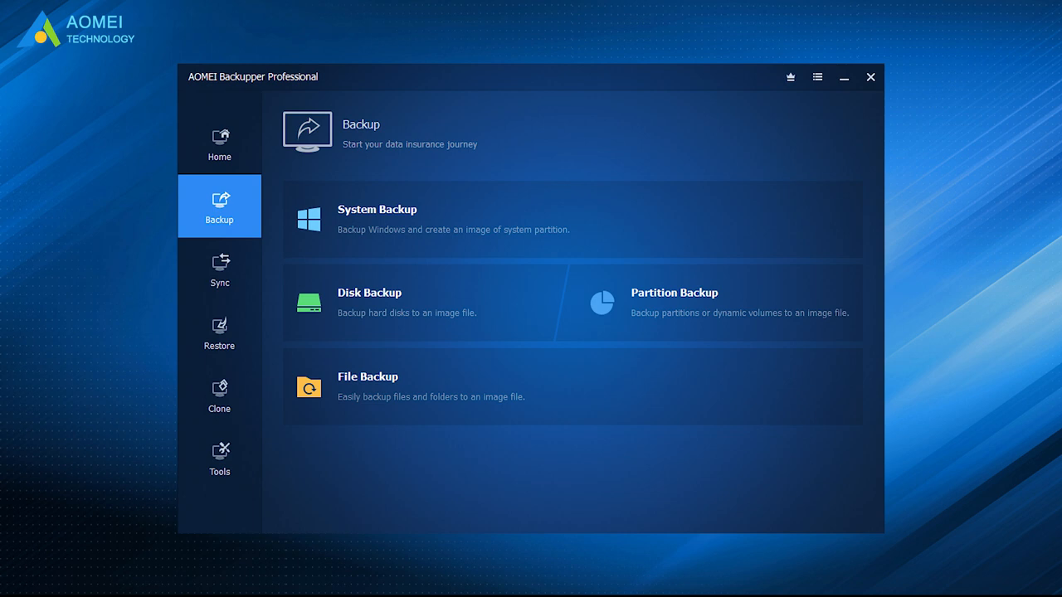
pyautogui.click(369, 300)
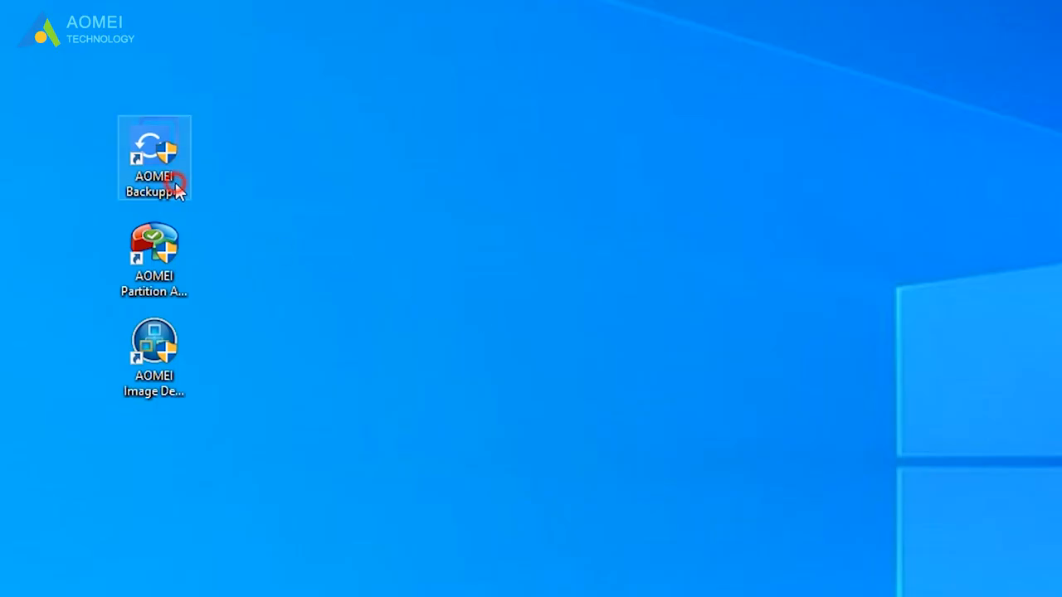
pyautogui.moveTo(154, 158)
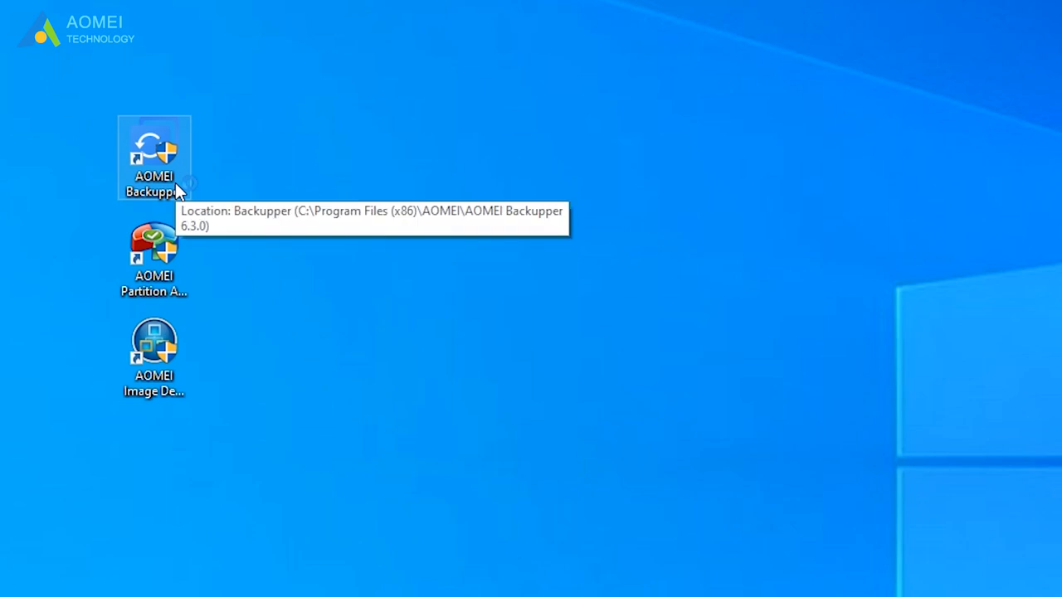
pyautogui.doubleClick(153, 156)
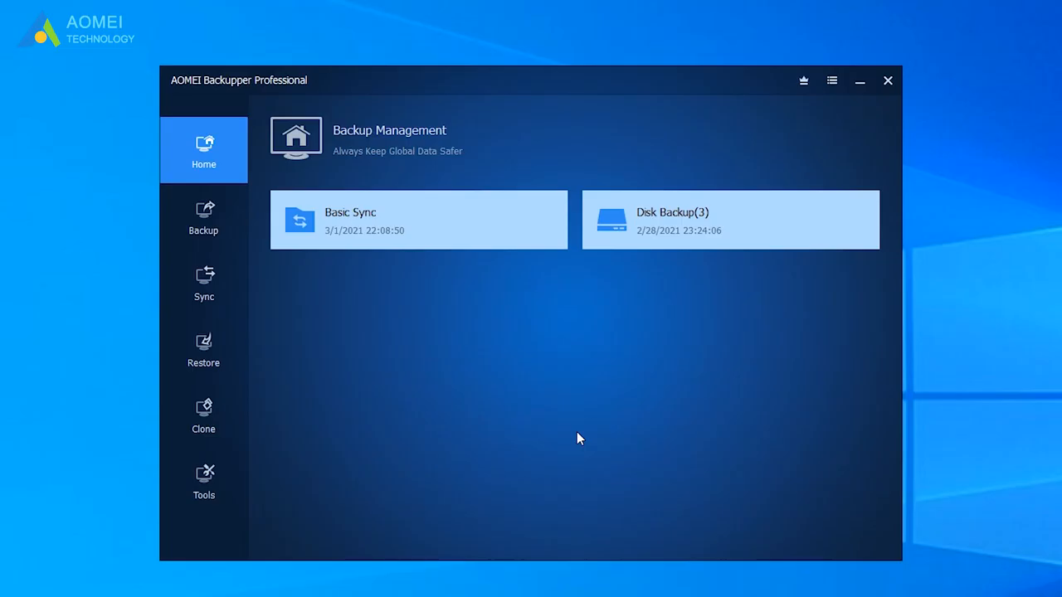
pyautogui.moveTo(368, 342)
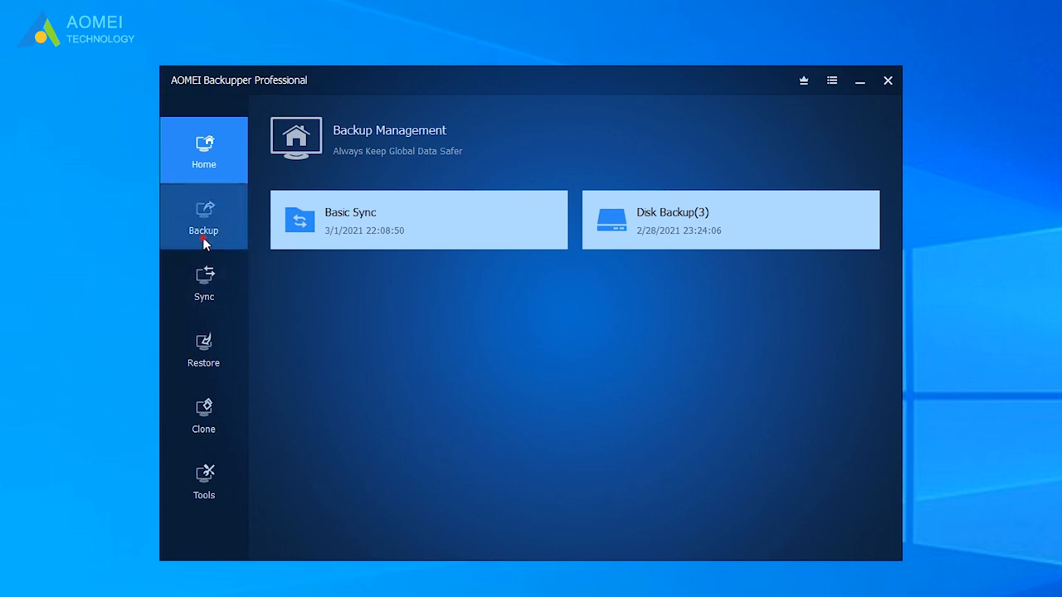
pyautogui.click(203, 218)
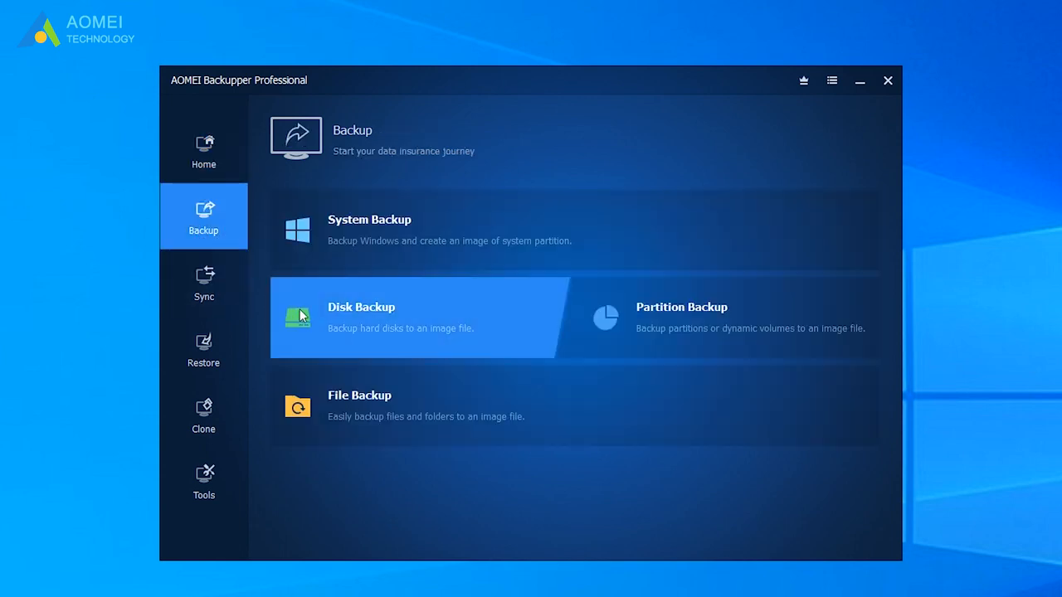
pyautogui.click(362, 317)
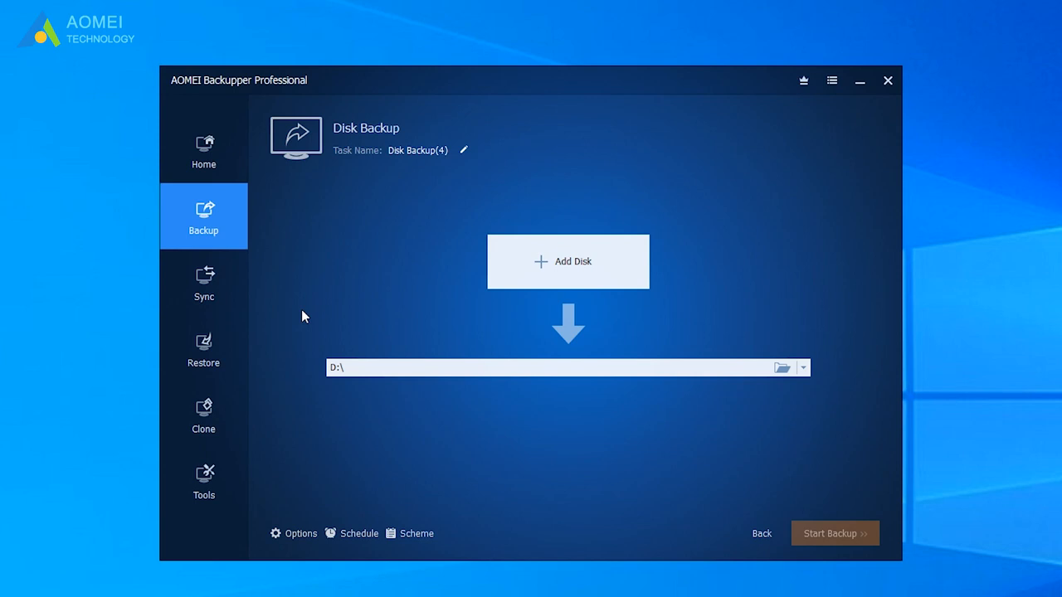
# - Choose Disk0 as the source disk for the backup
pyautogui.click(568, 262)
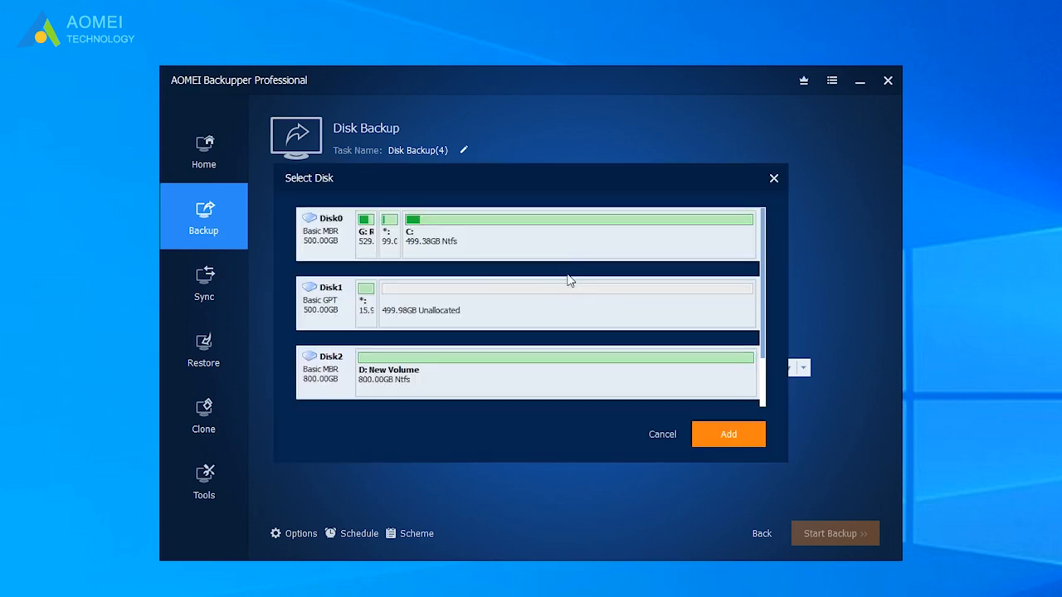
pyautogui.click(339, 242)
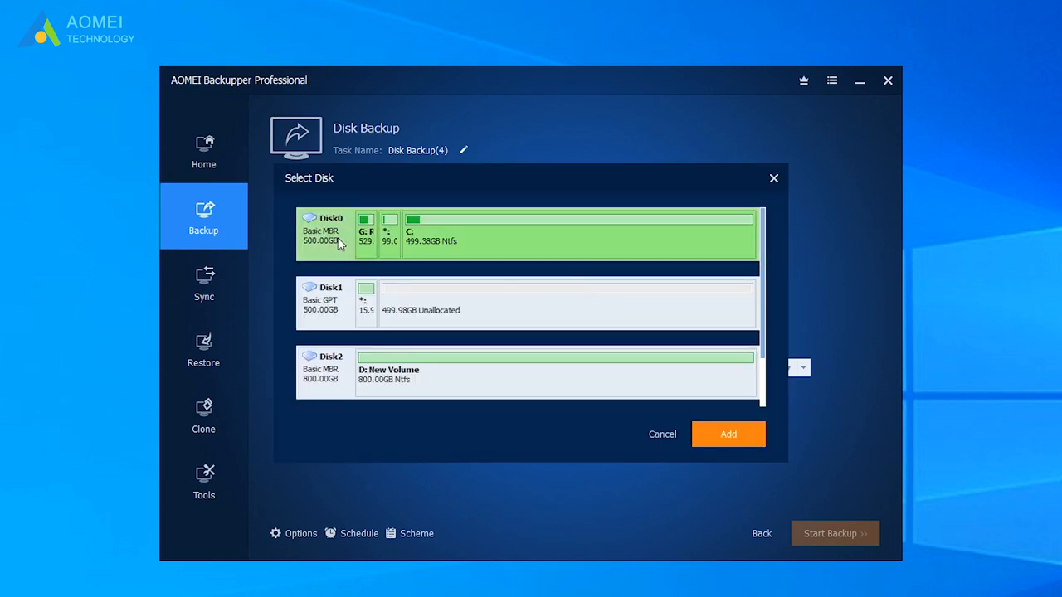
pyautogui.moveTo(693, 425)
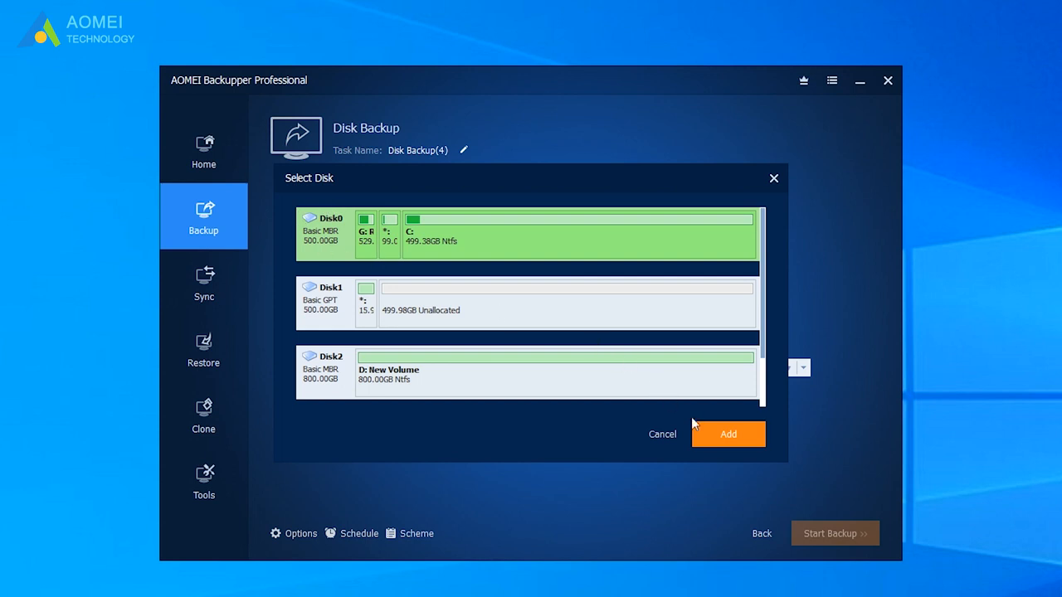
pyautogui.click(727, 435)
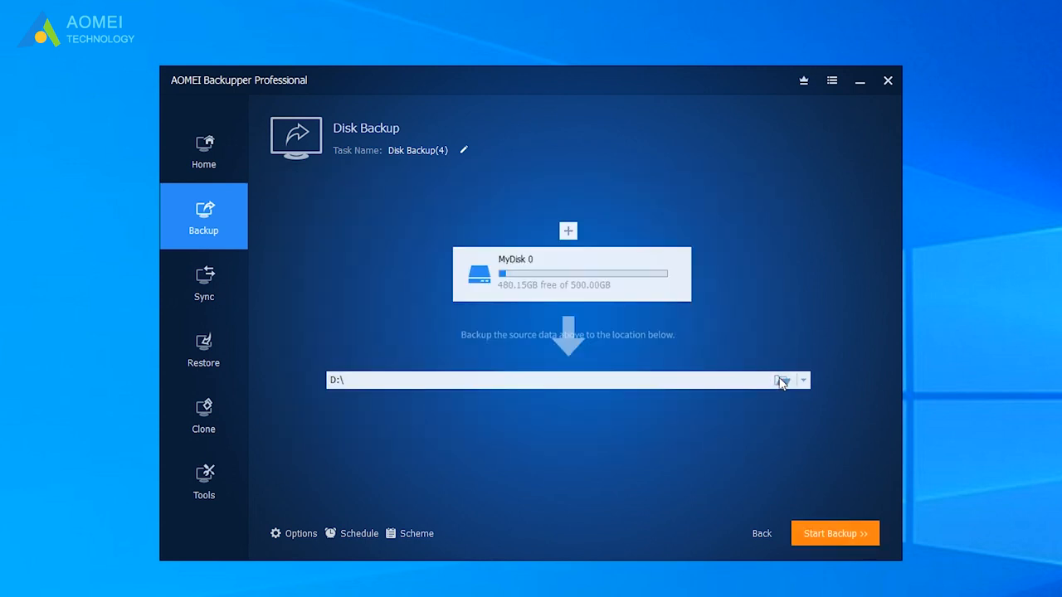
# - Set D:\Share Folder as the backup destination
pyautogui.click(782, 380)
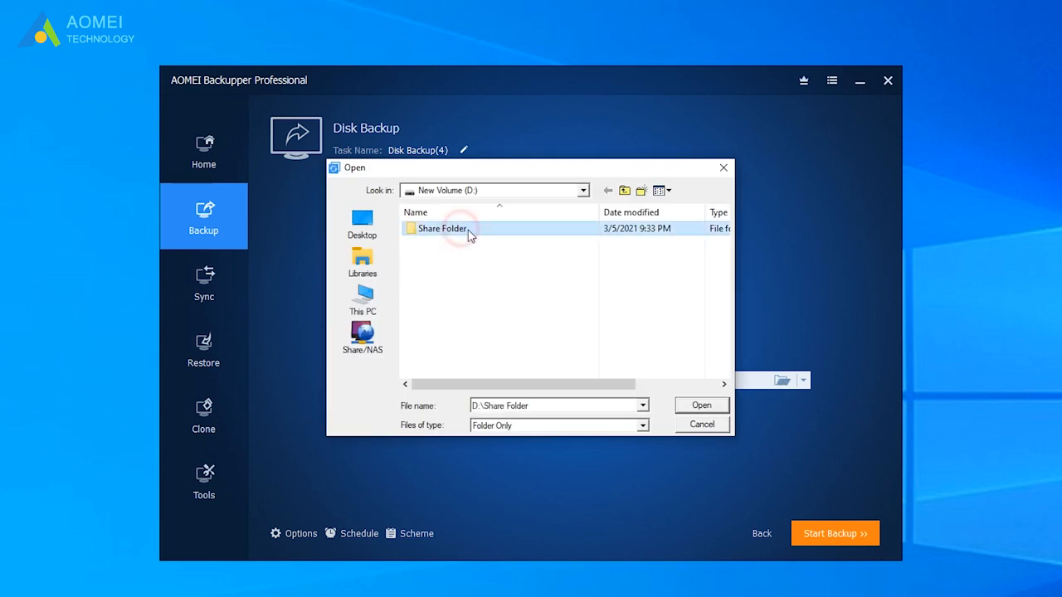
pyautogui.click(700, 405)
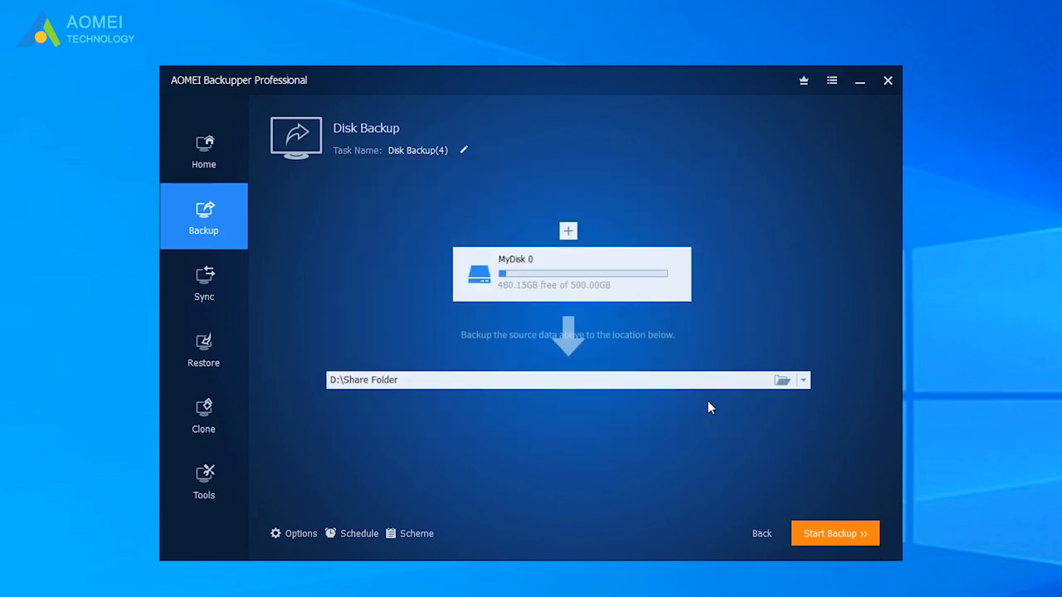
pyautogui.click(834, 535)
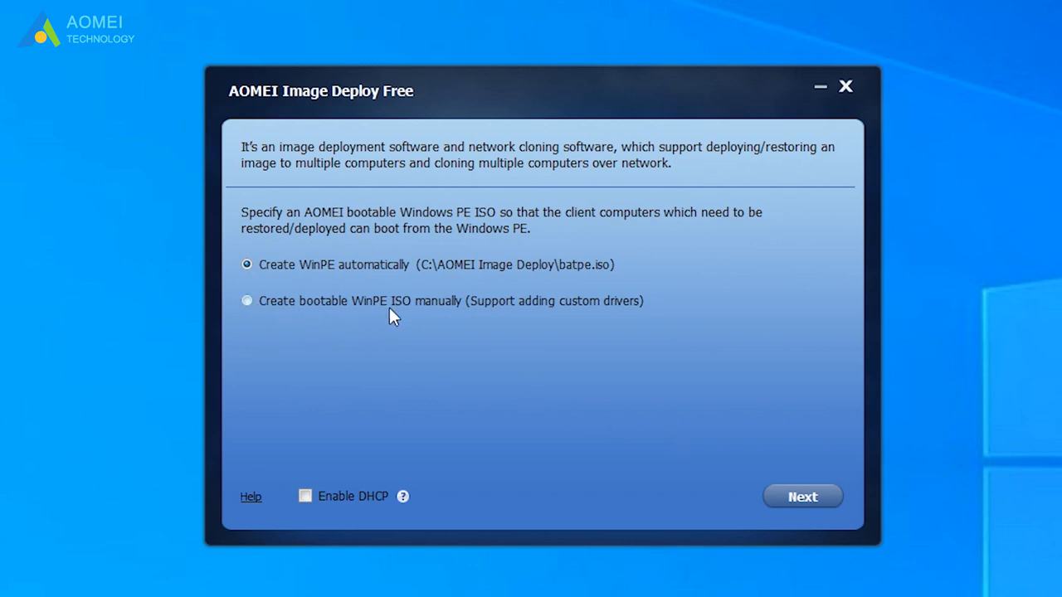
pyautogui.moveTo(292, 311)
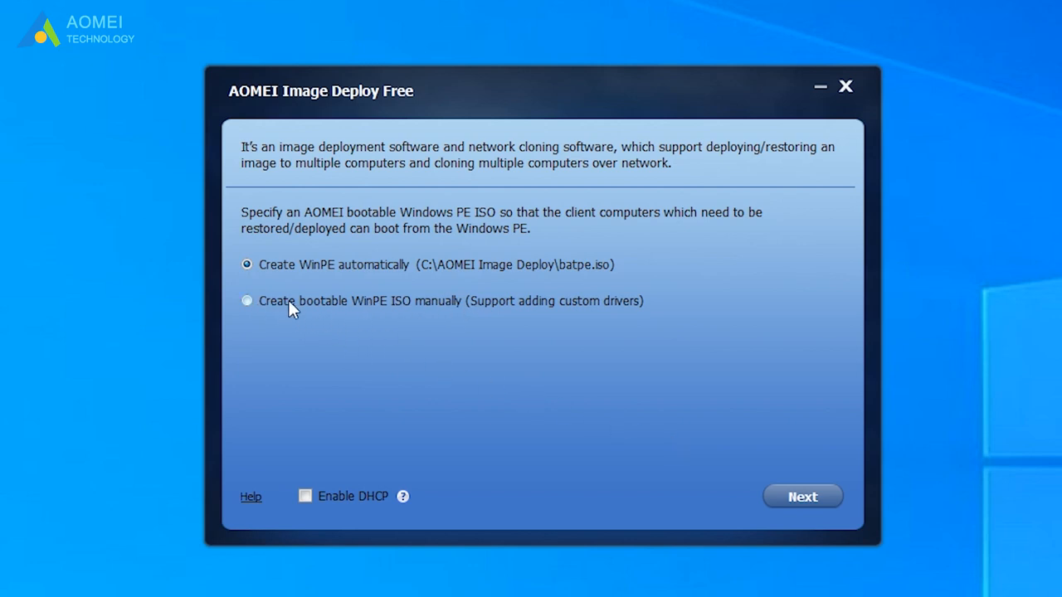
# - Build a bootable WinPE ISO manually at the suggested Desktop location
pyautogui.click(245, 300)
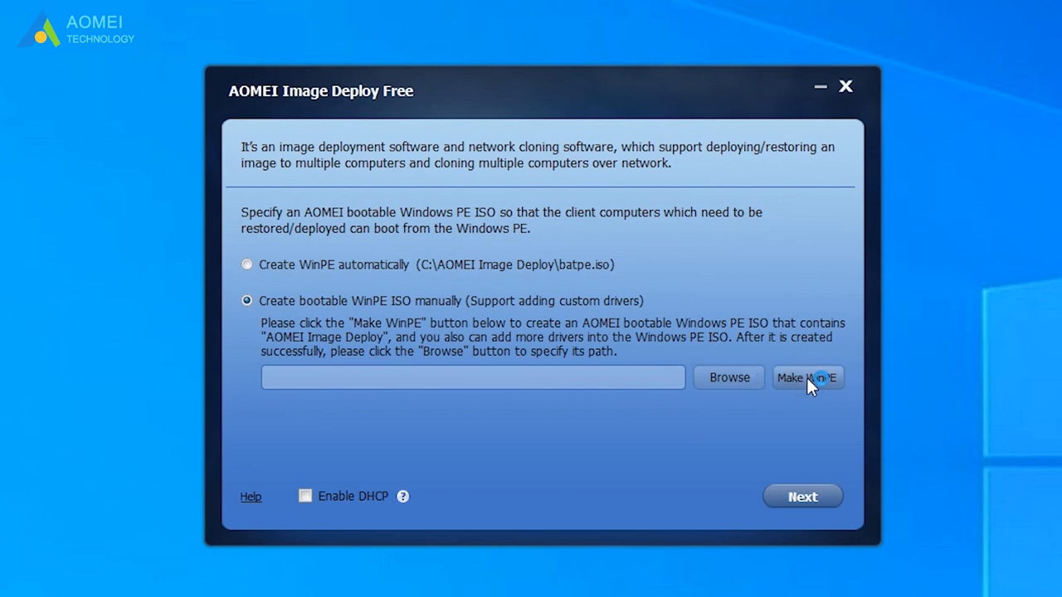
pyautogui.click(806, 378)
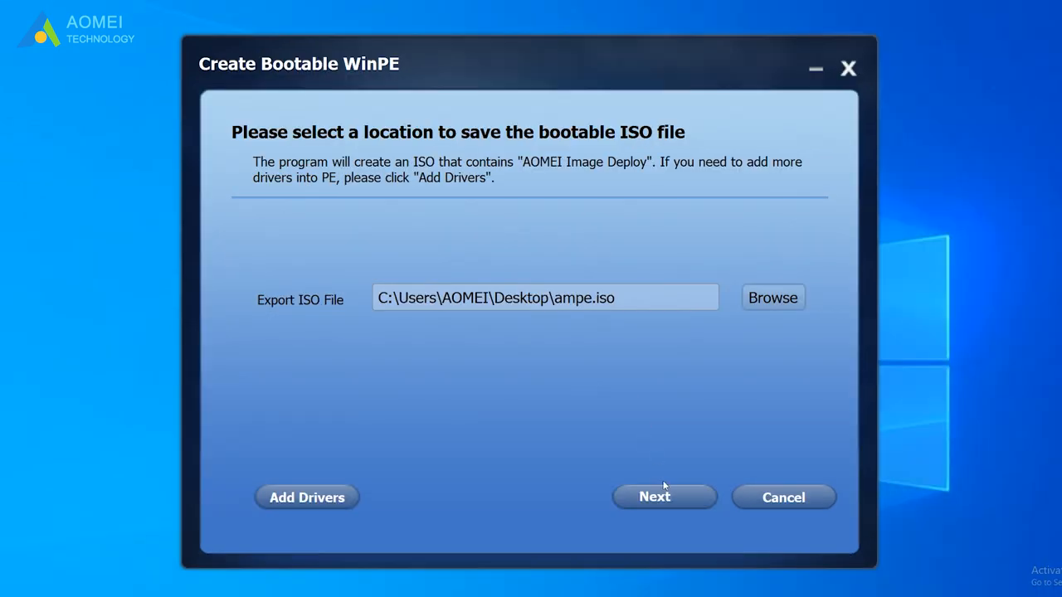
pyautogui.click(663, 498)
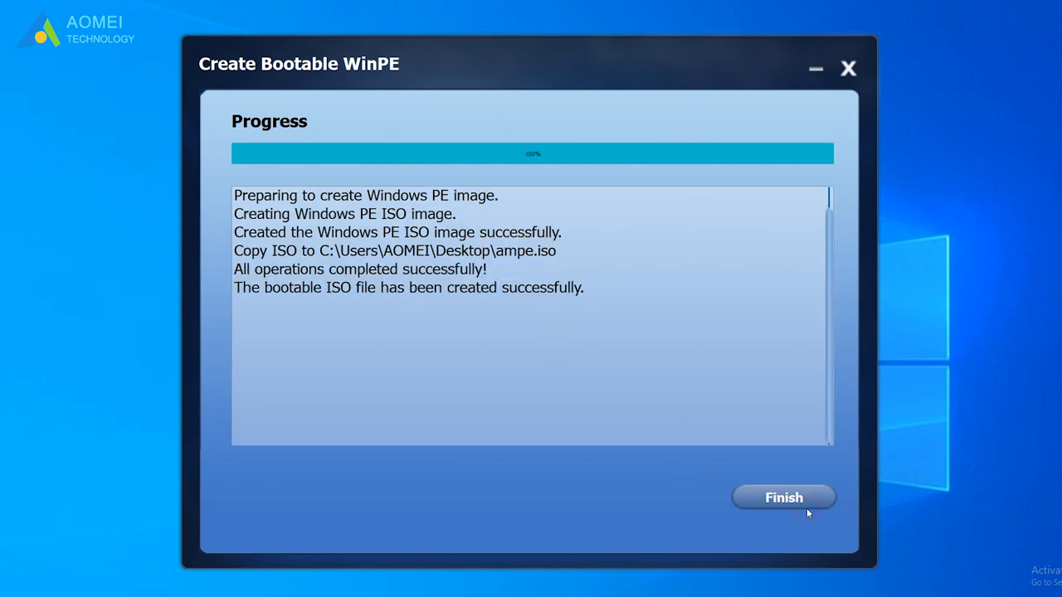
pyautogui.click(784, 498)
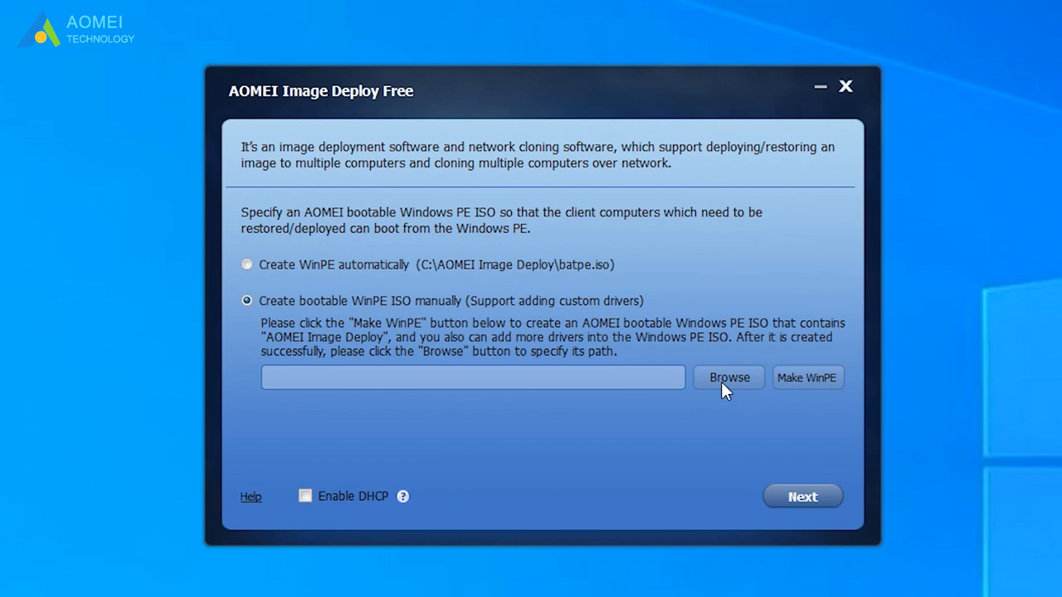
# - Load the new ampe.iso from the Desktop and proceed to start the PXE service
pyautogui.click(726, 378)
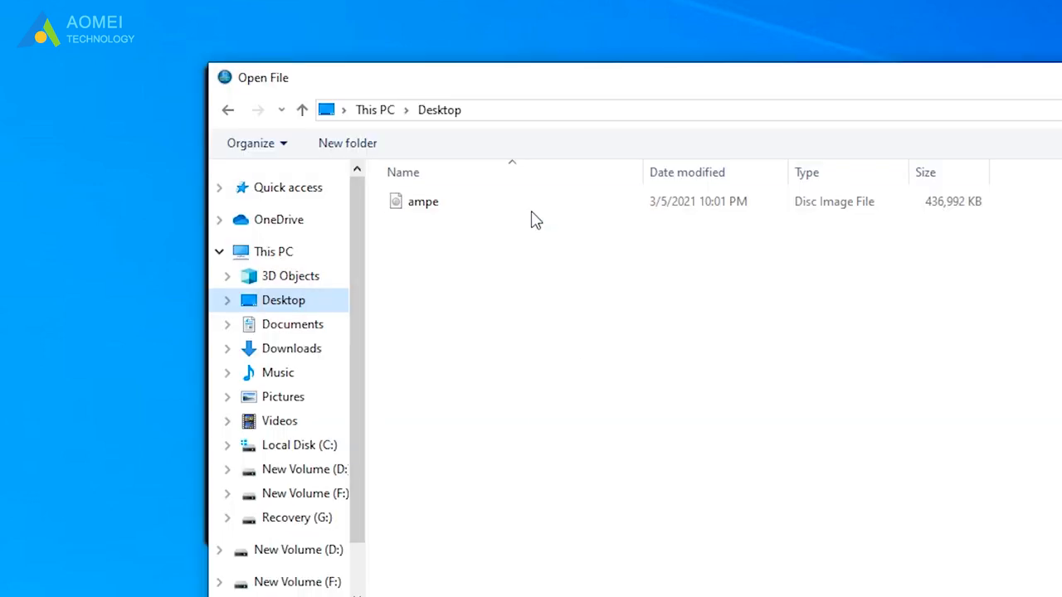
pyautogui.doubleClick(423, 201)
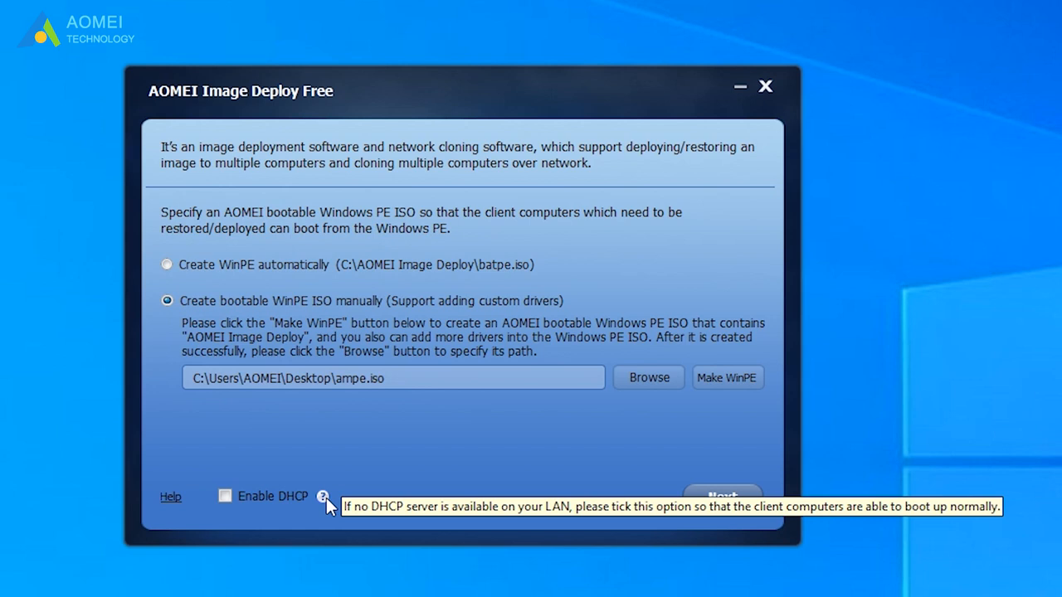
pyautogui.click(226, 494)
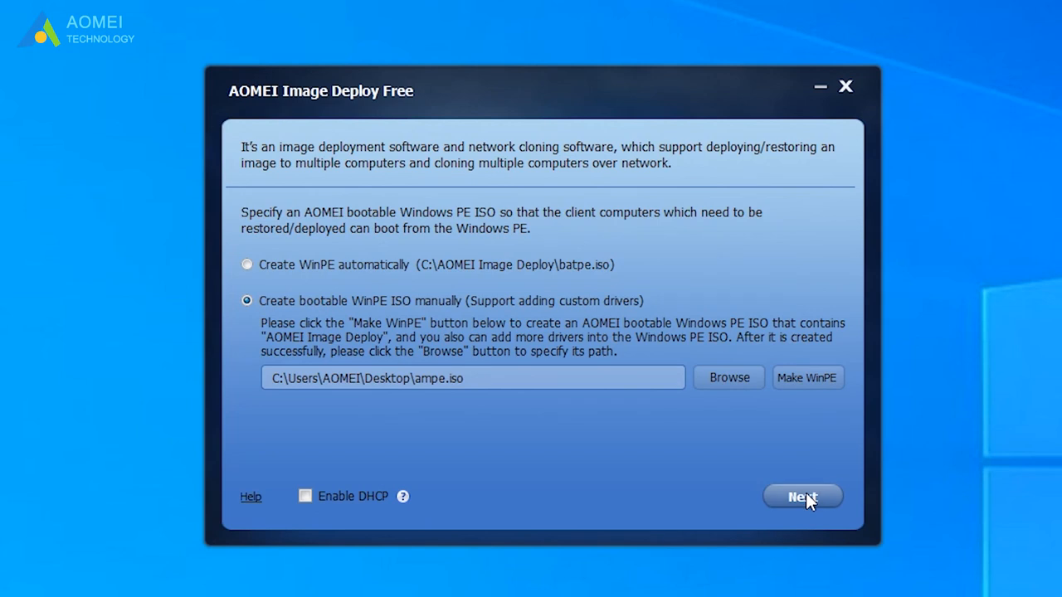
pyautogui.click(801, 496)
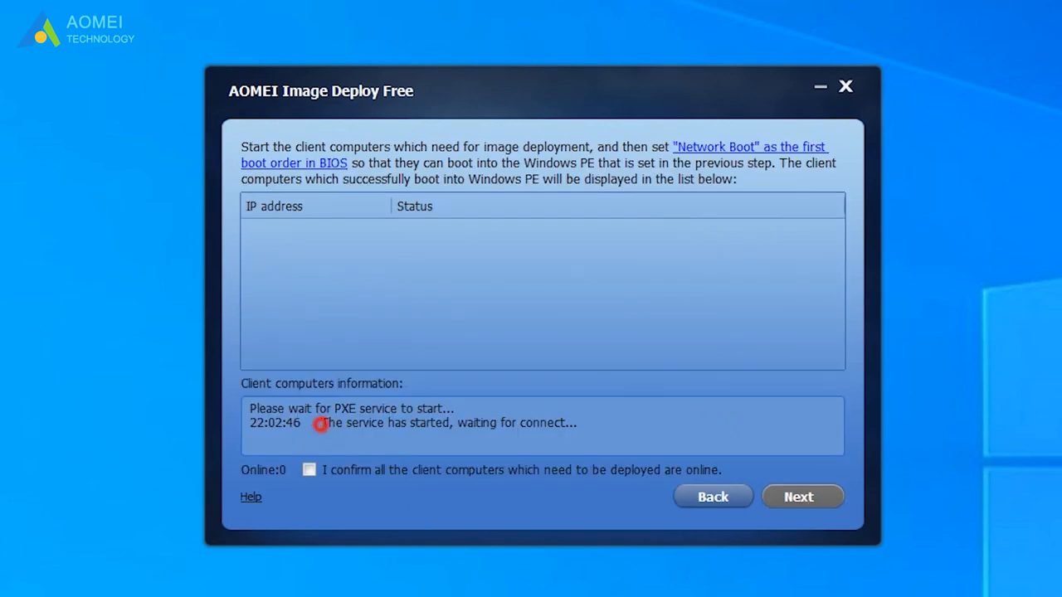
# - Confirm all client computers to deploy are online and continue to deployment setup
pyautogui.moveTo(318, 423); pyautogui.dragTo(578, 424)
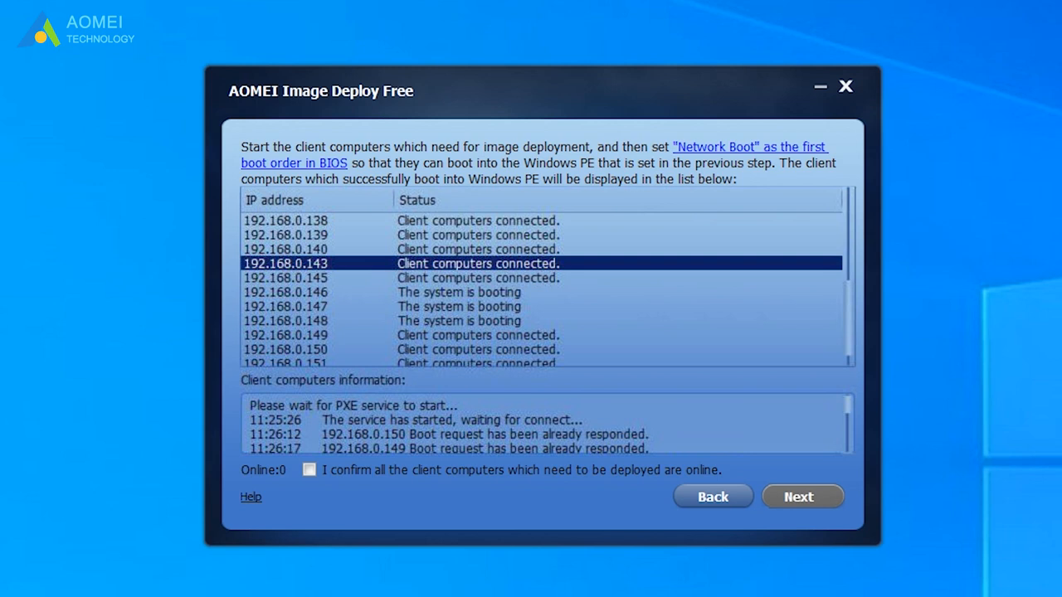
pyautogui.click(309, 469)
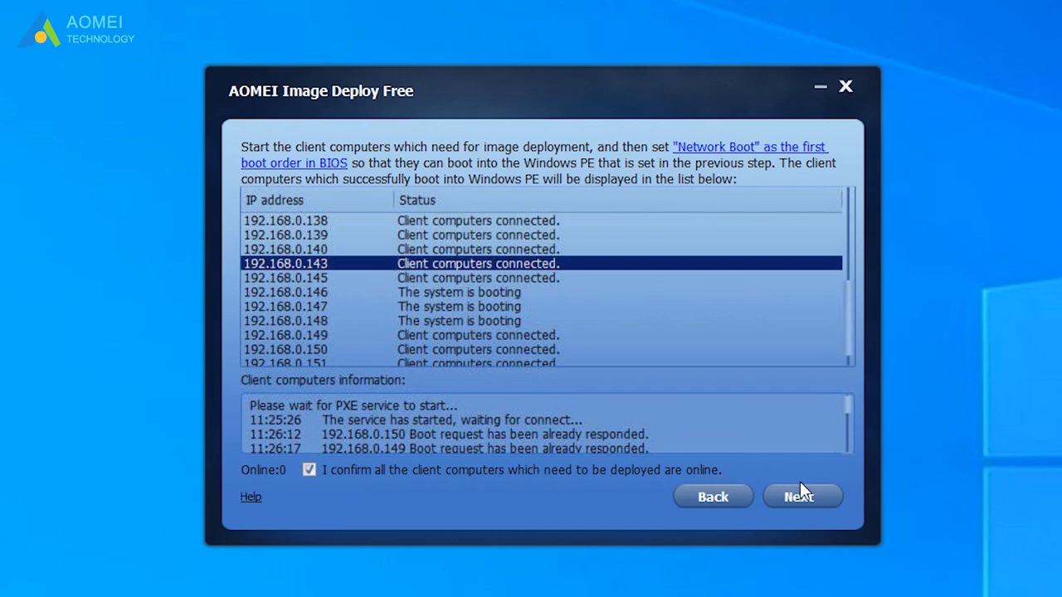
pyautogui.click(802, 496)
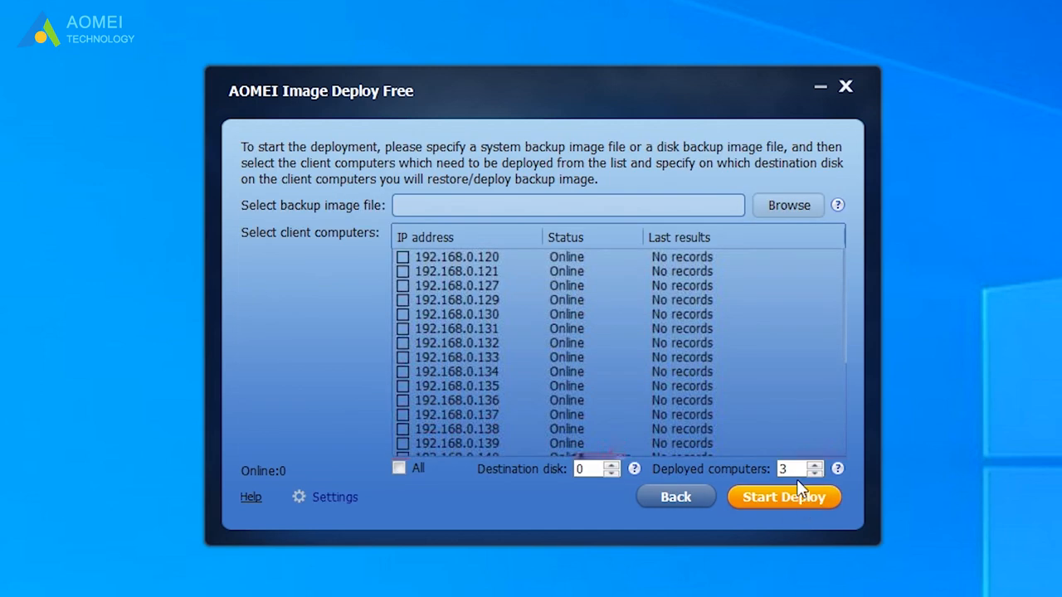
pyautogui.click(786, 206)
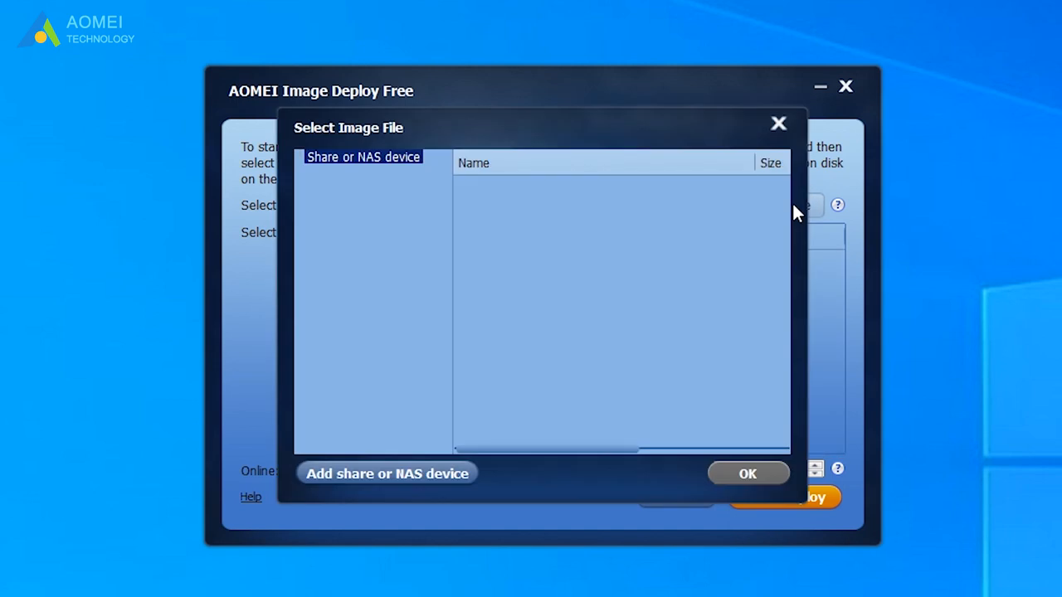
pyautogui.moveTo(541, 191)
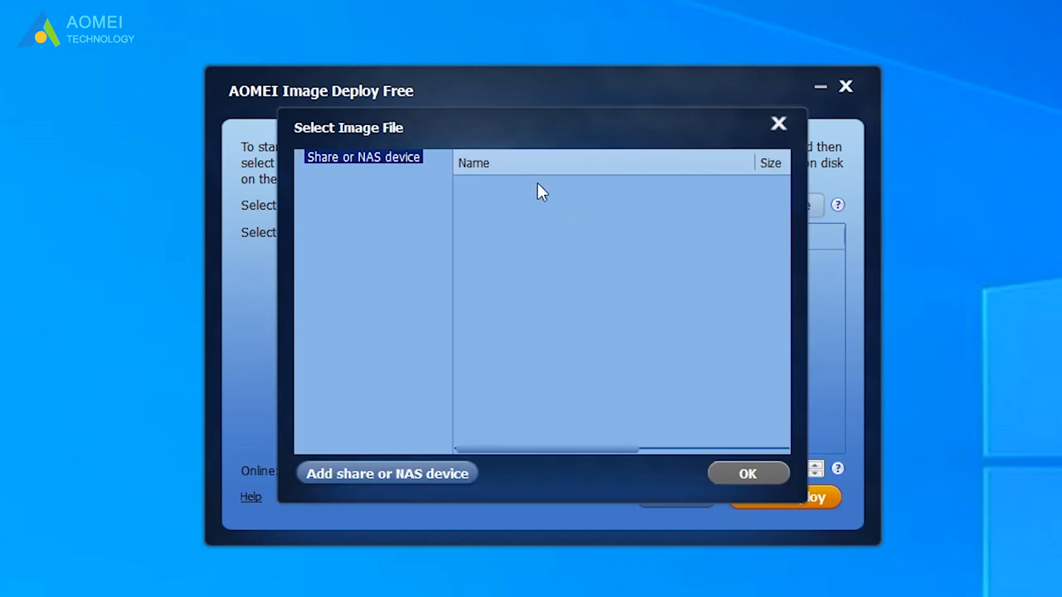
pyautogui.moveTo(464, 438)
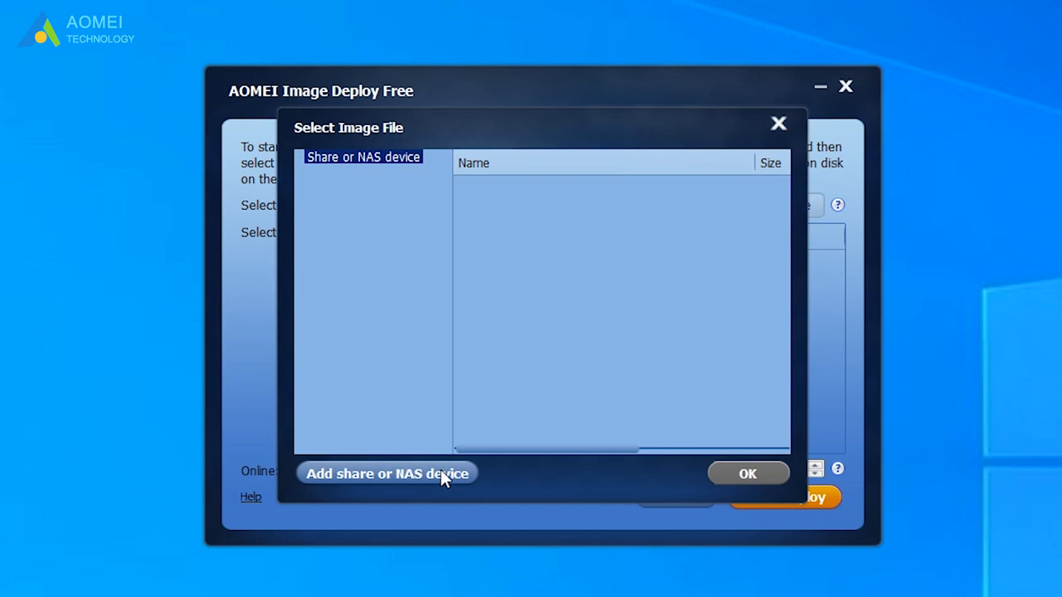
pyautogui.click(387, 473)
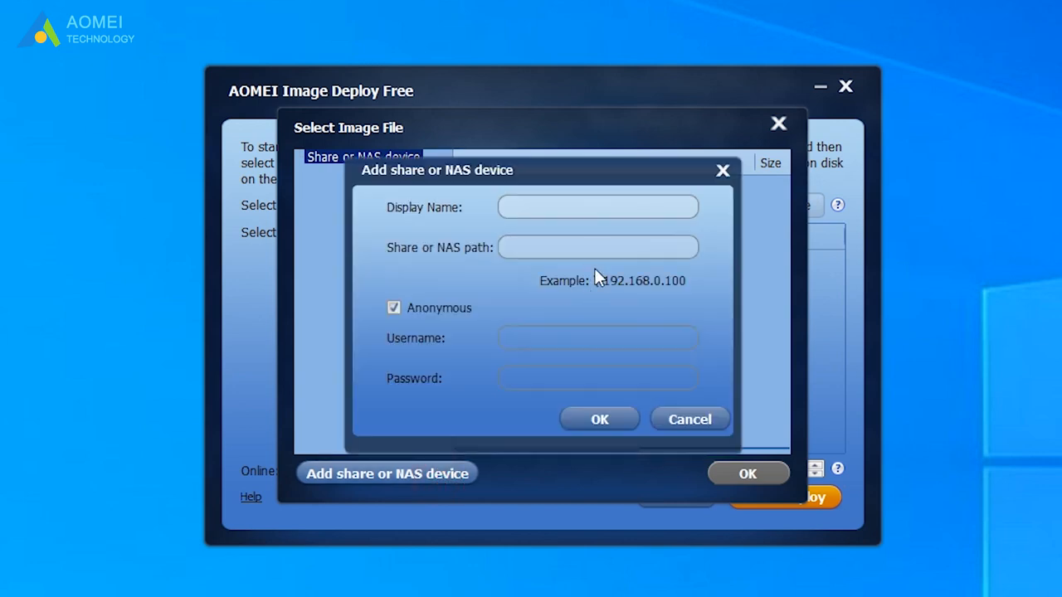
pyautogui.write('\\\\192.168.0.25\\Share\\System Backup')
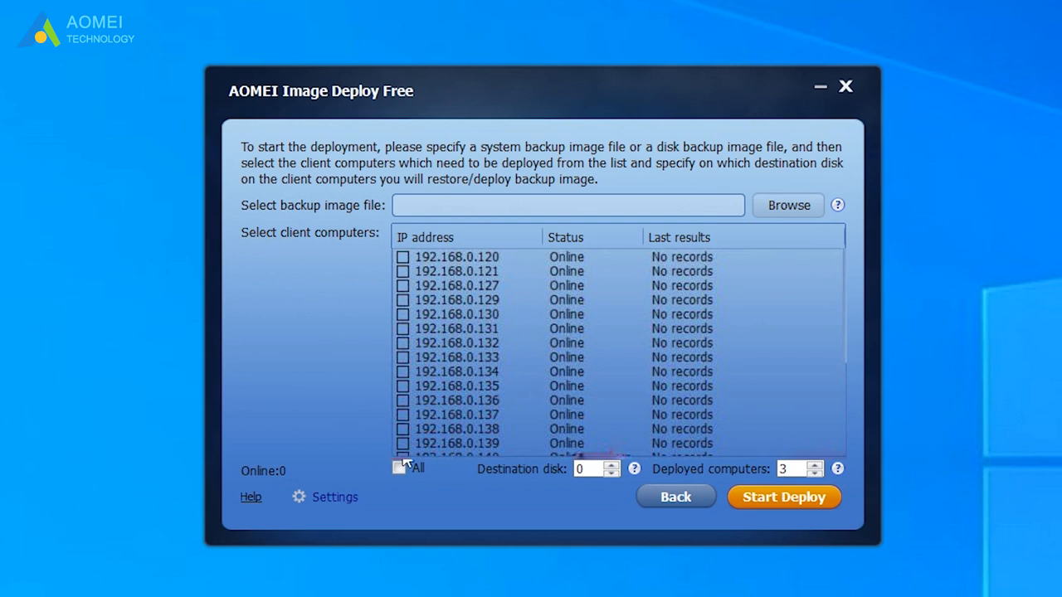
# - Select all clients, keep destination disk 0 after adjusting the spinner, and change the deployed-computer count
pyautogui.click(399, 468)
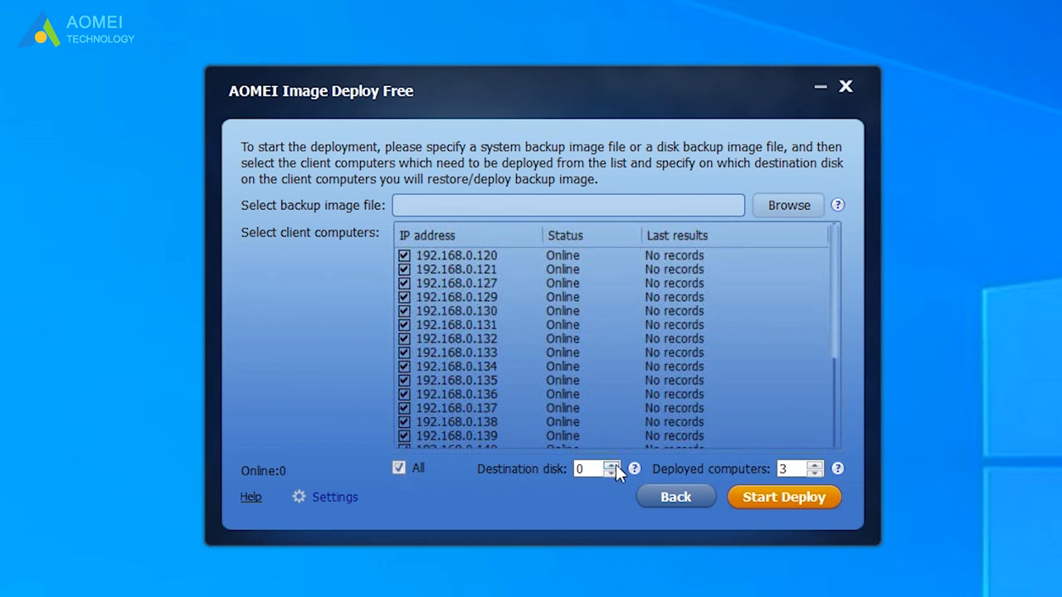
pyautogui.click(611, 465)
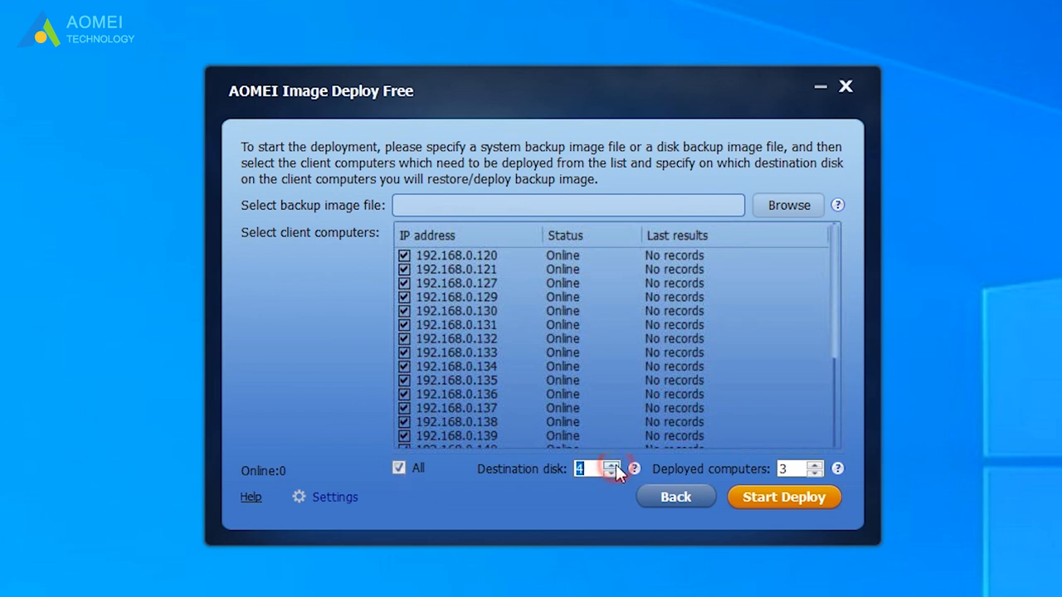
pyautogui.click(612, 474)
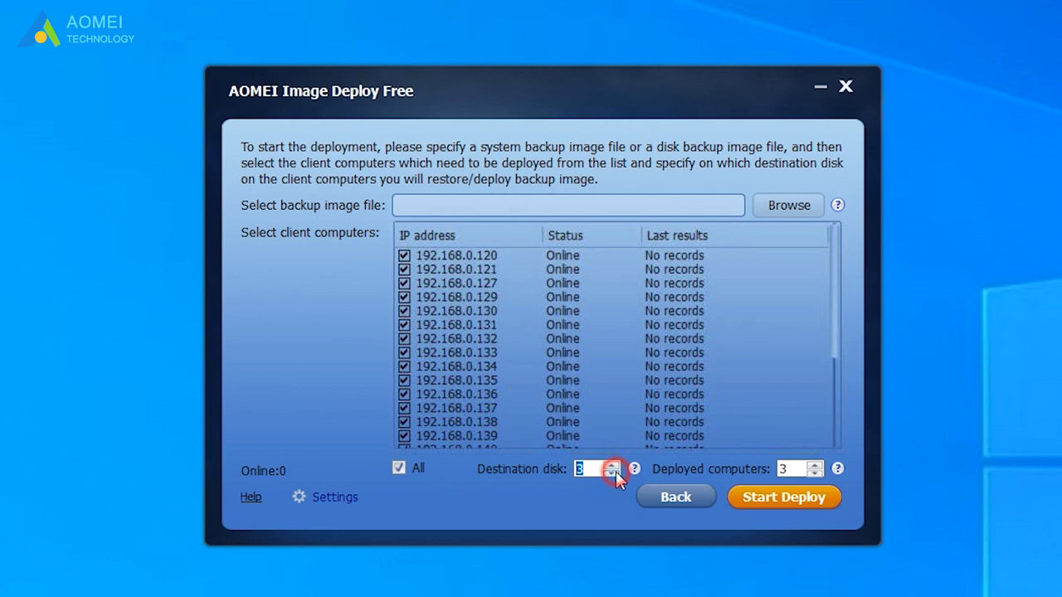
pyautogui.click(612, 474)
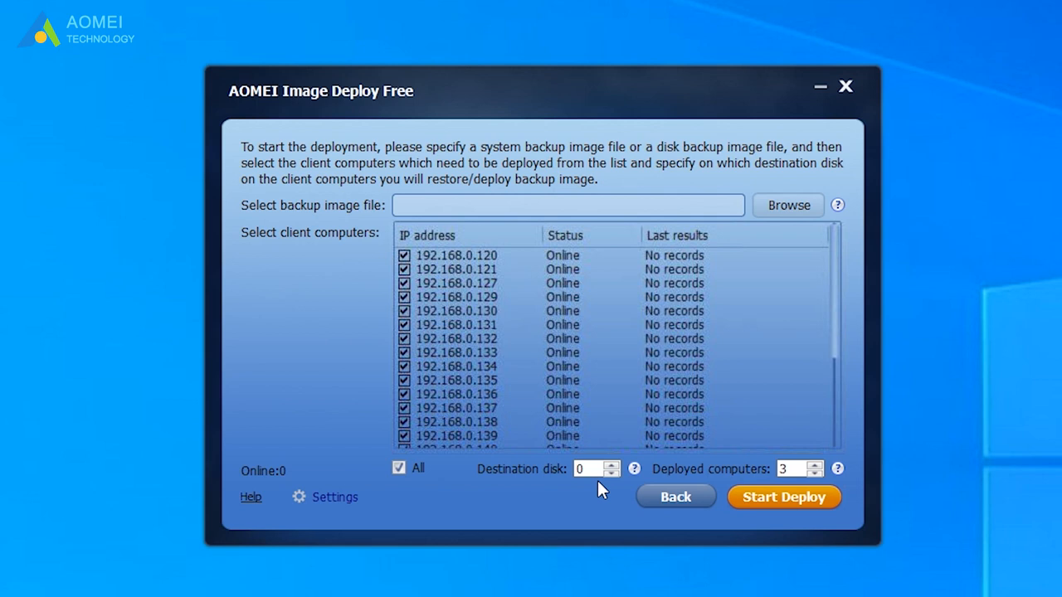
pyautogui.moveTo(756, 480)
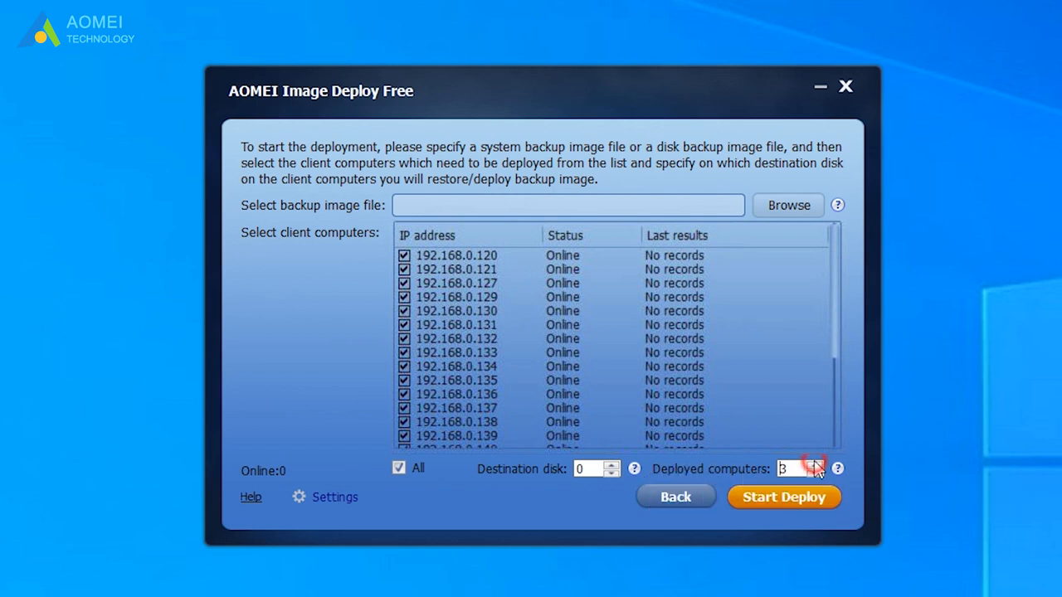
pyautogui.click(816, 464)
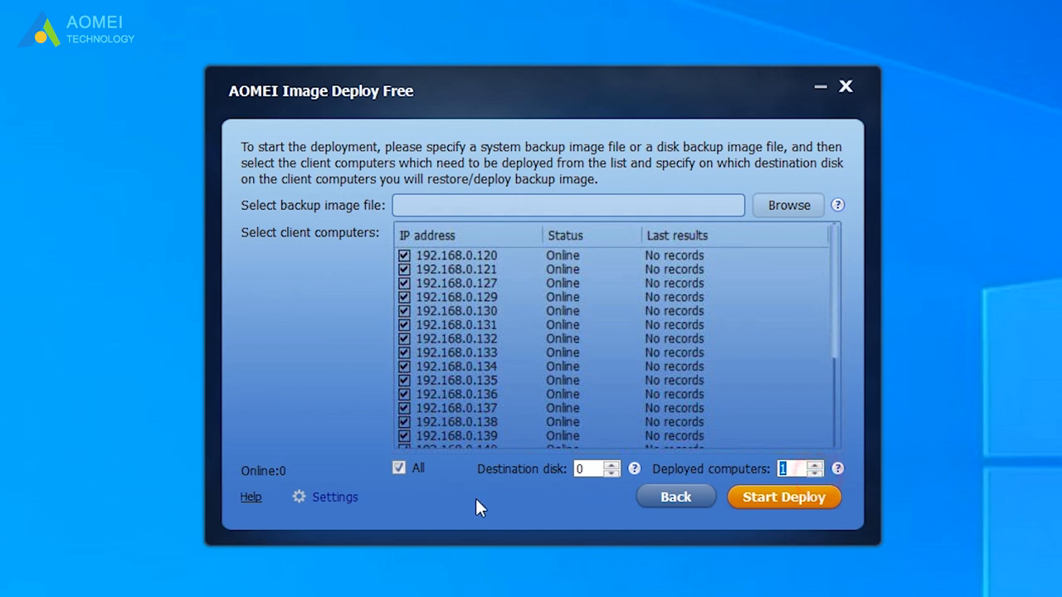
# - Review the Set IP and Universal Restore settings, then start deploying the image to the clients
pyautogui.click(336, 498)
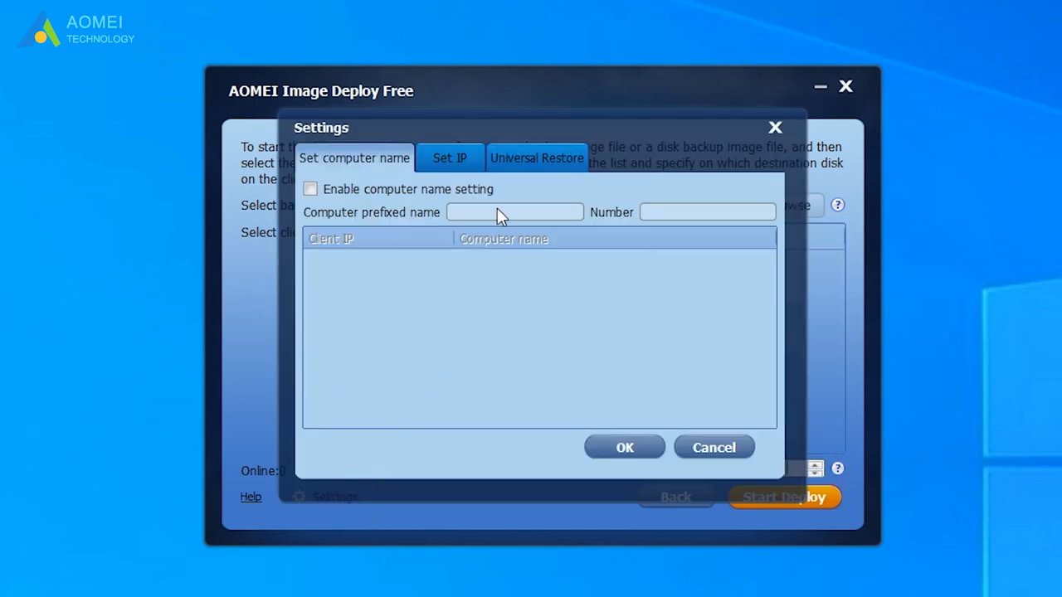
pyautogui.click(448, 157)
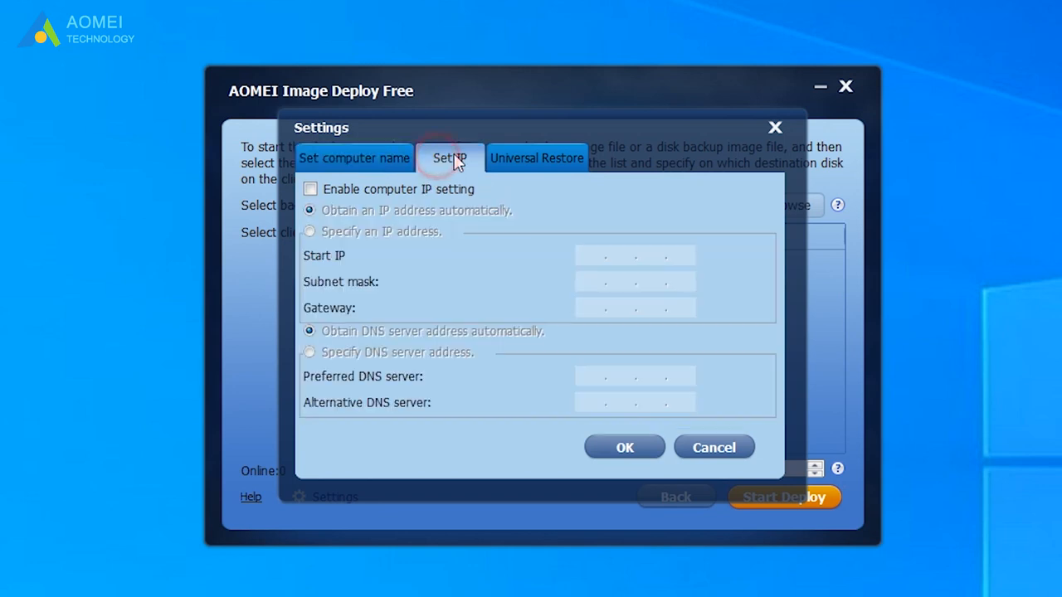
pyautogui.click(536, 158)
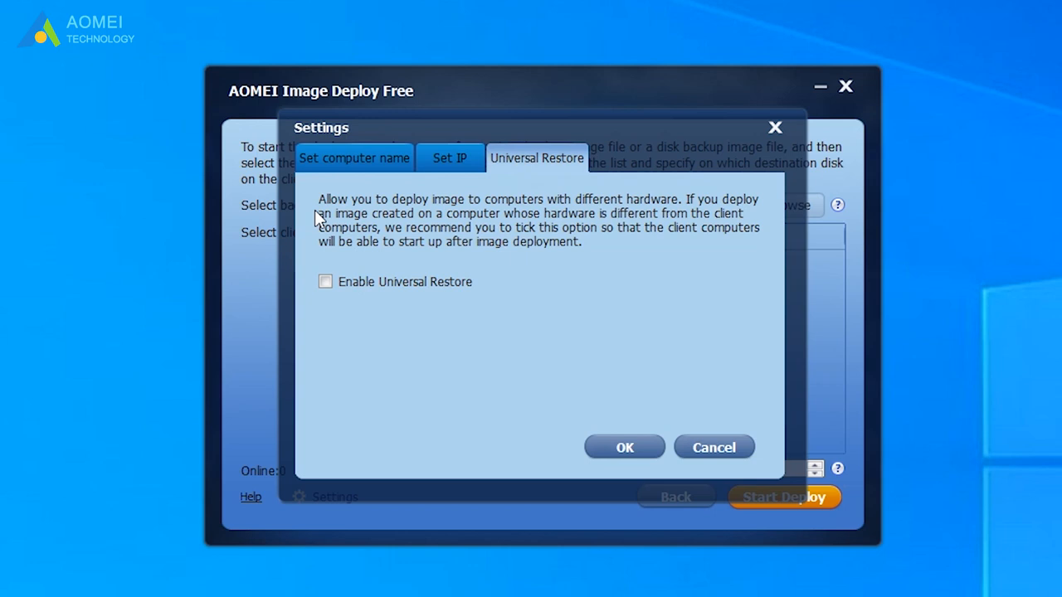
pyautogui.moveTo(705, 216)
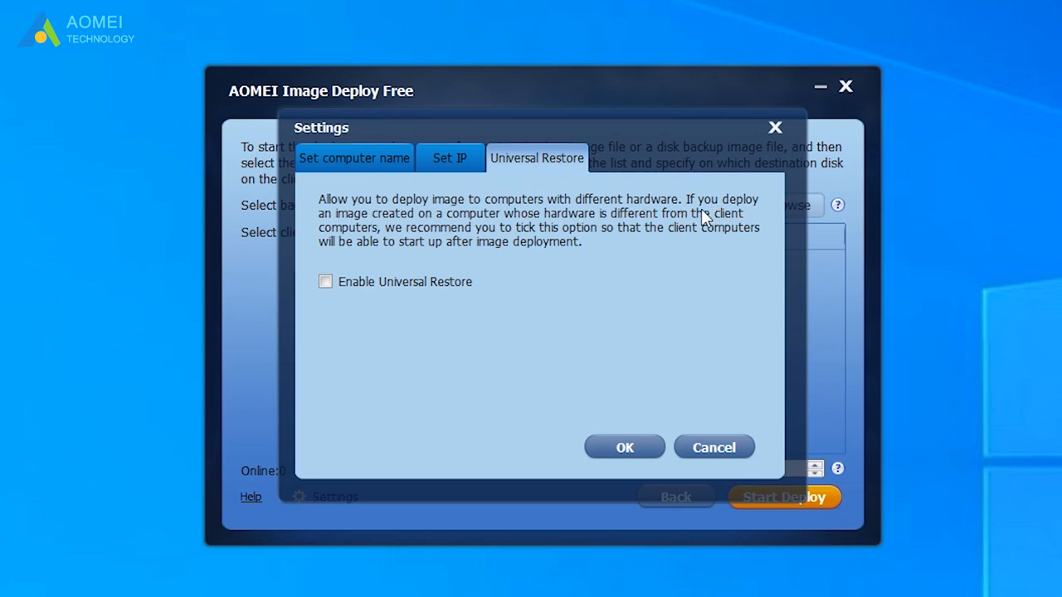
pyautogui.moveTo(705, 229)
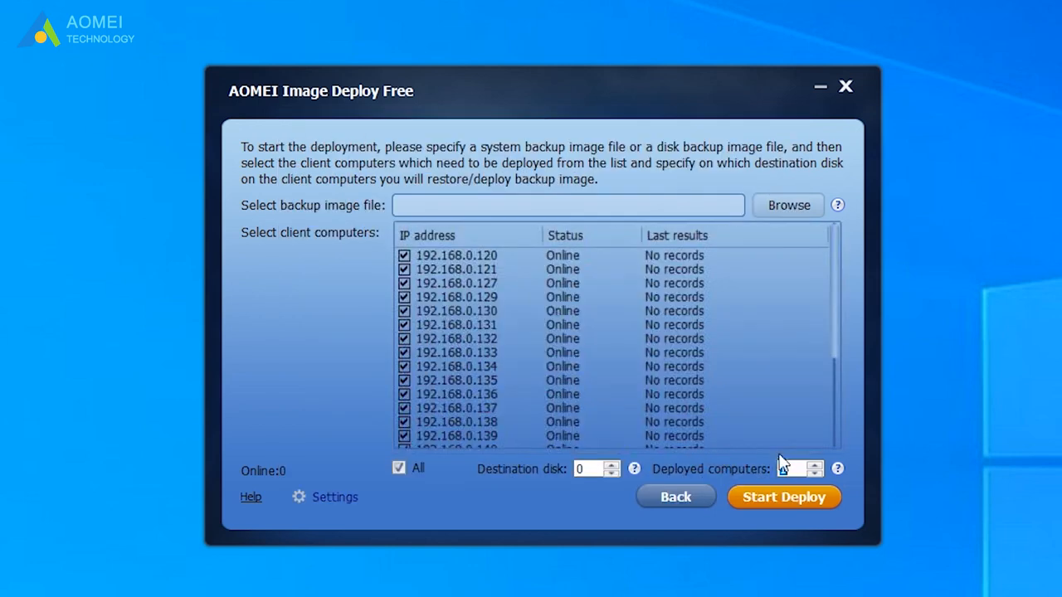
pyautogui.click(784, 497)
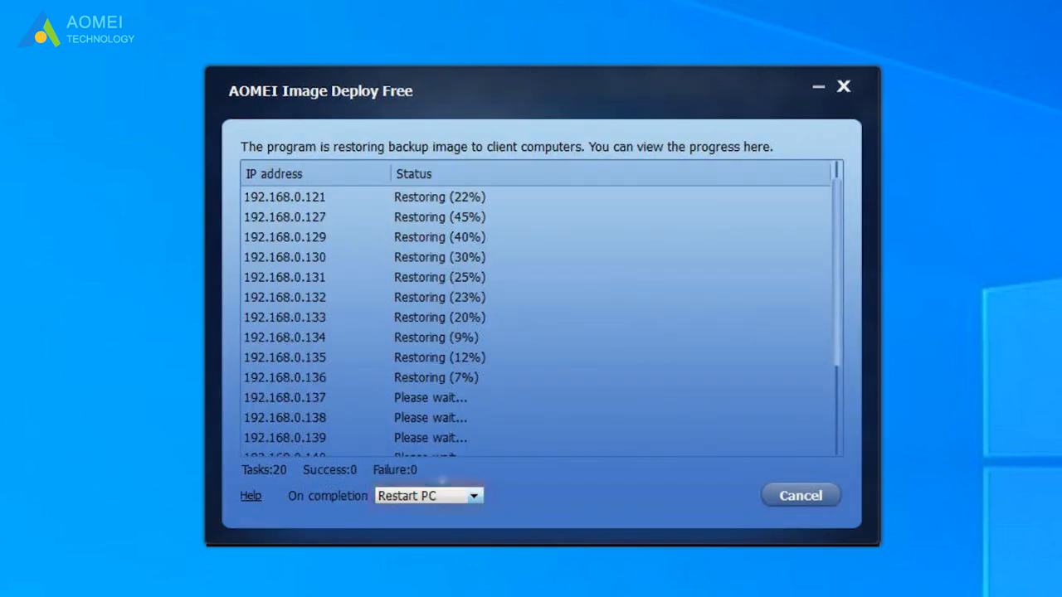